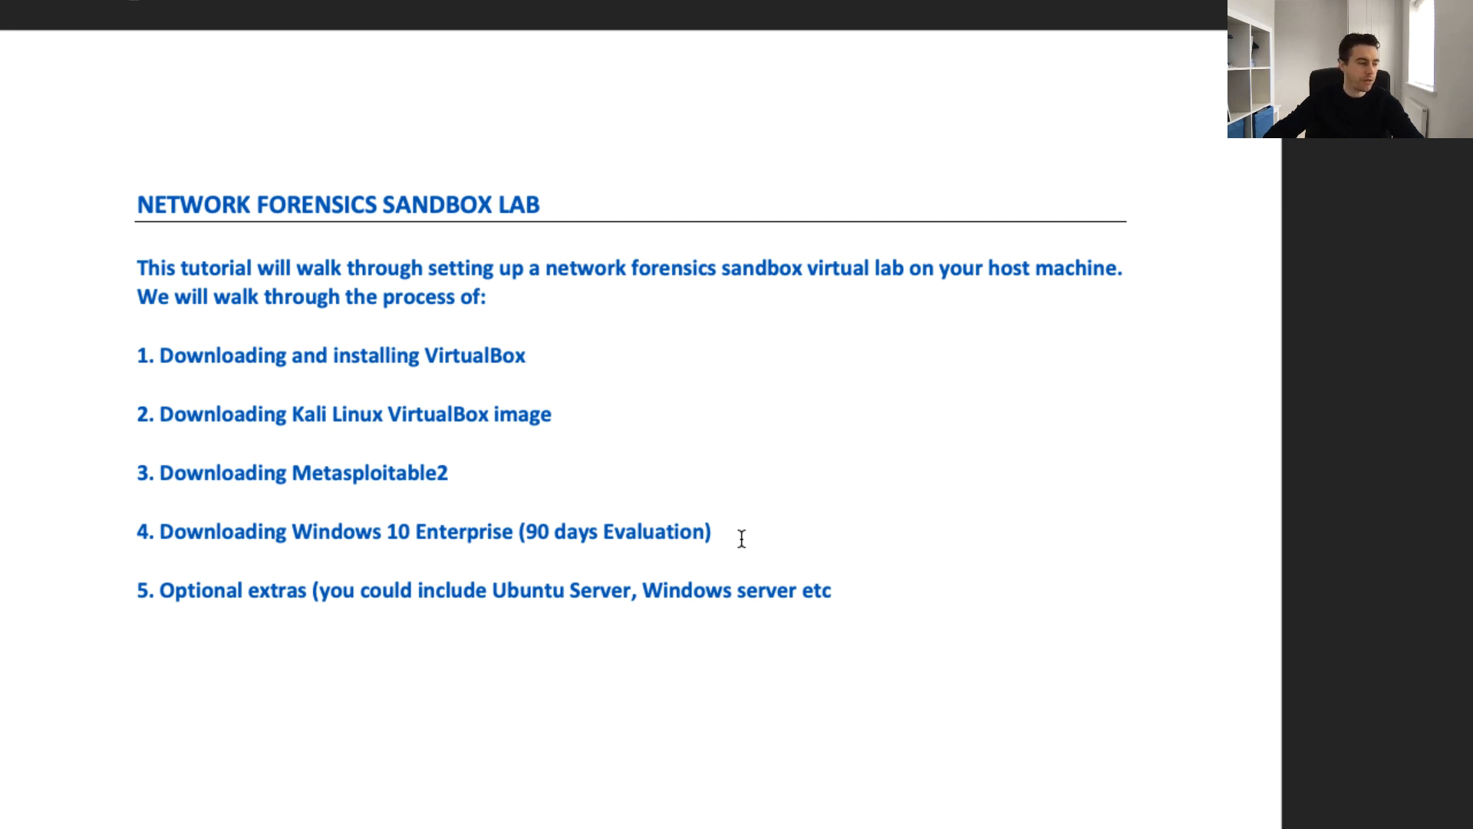
click(528, 355)
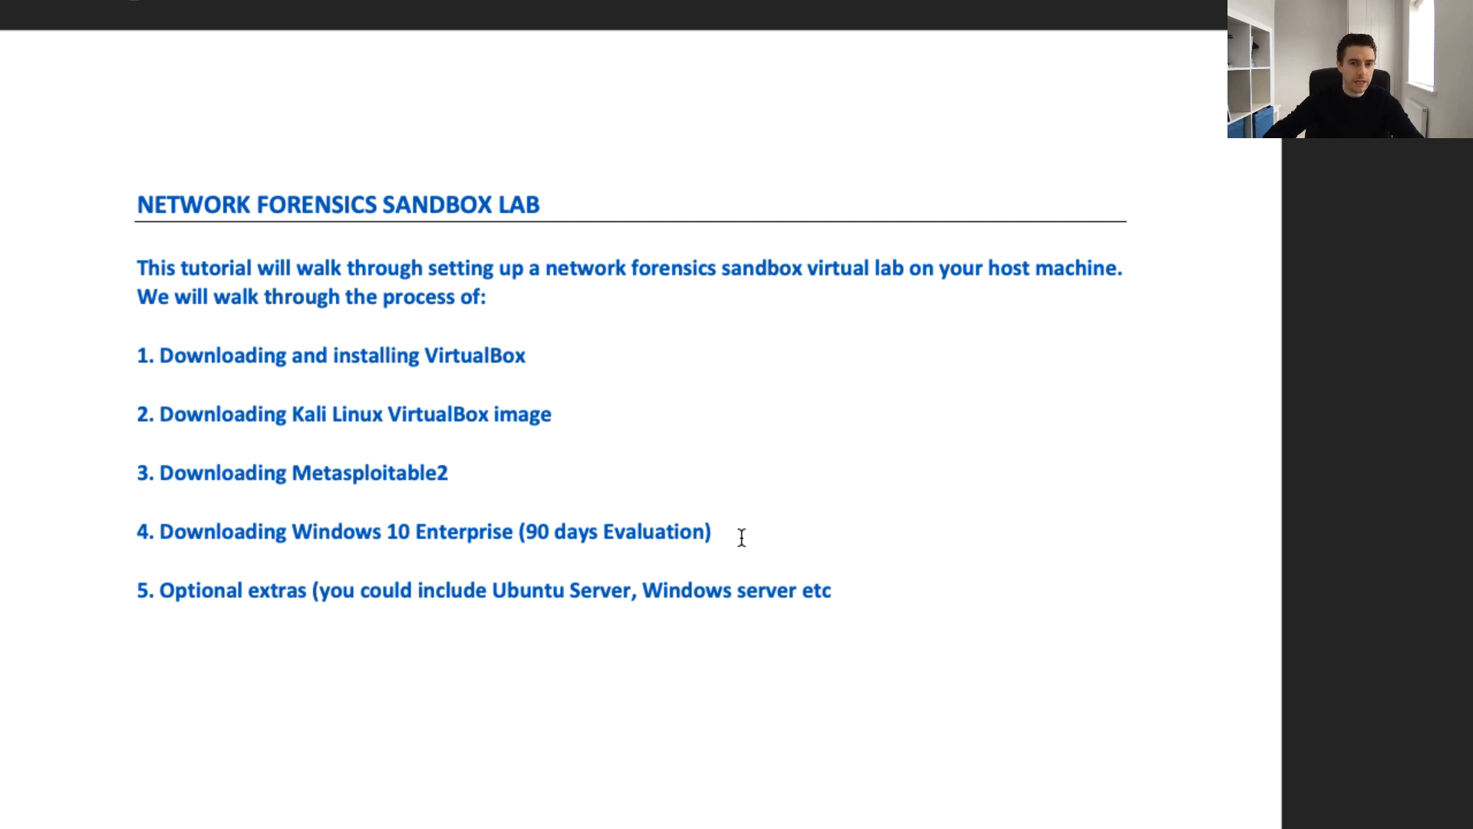
click(527, 356)
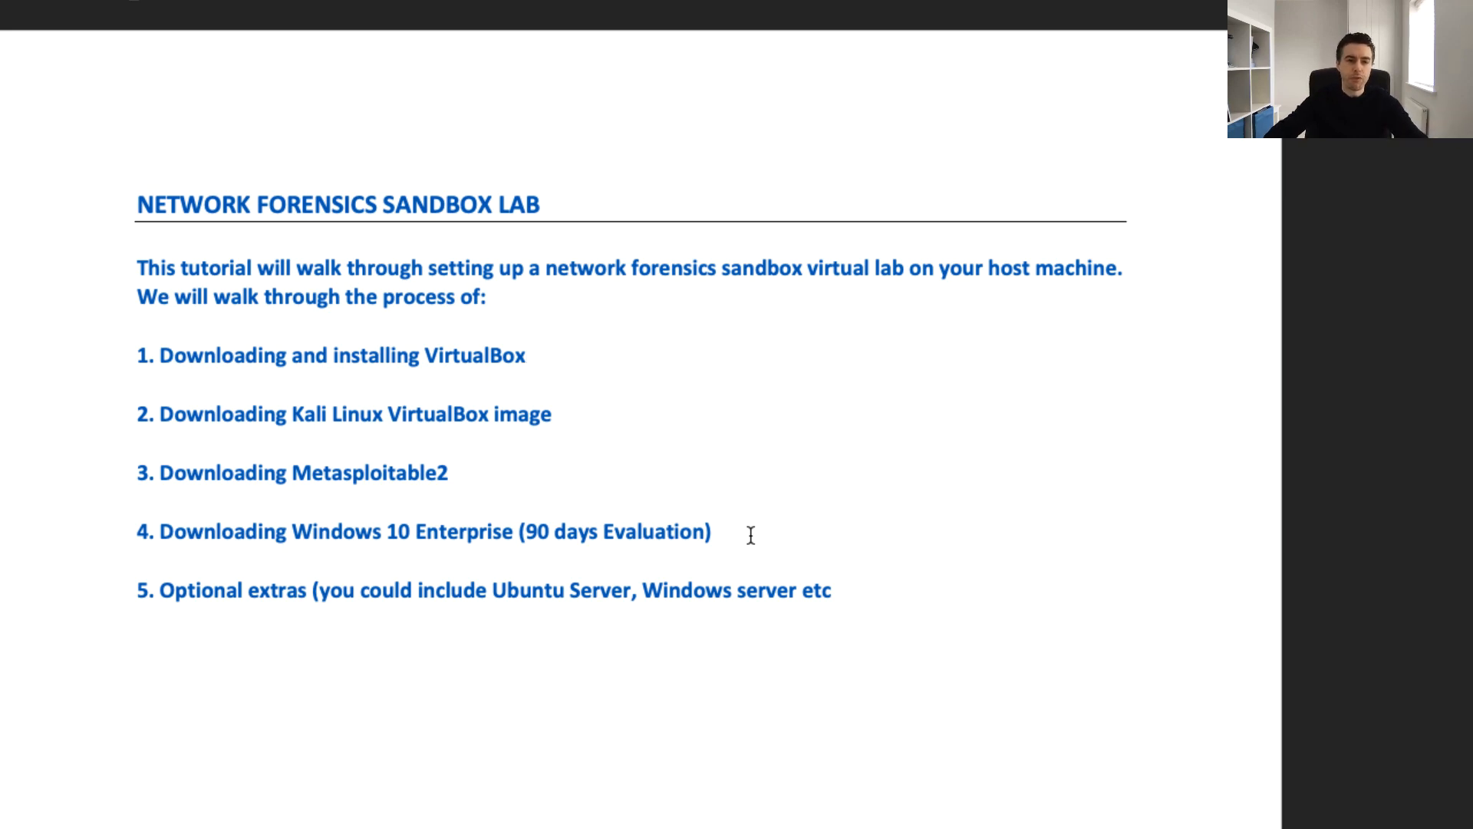
click(528, 355)
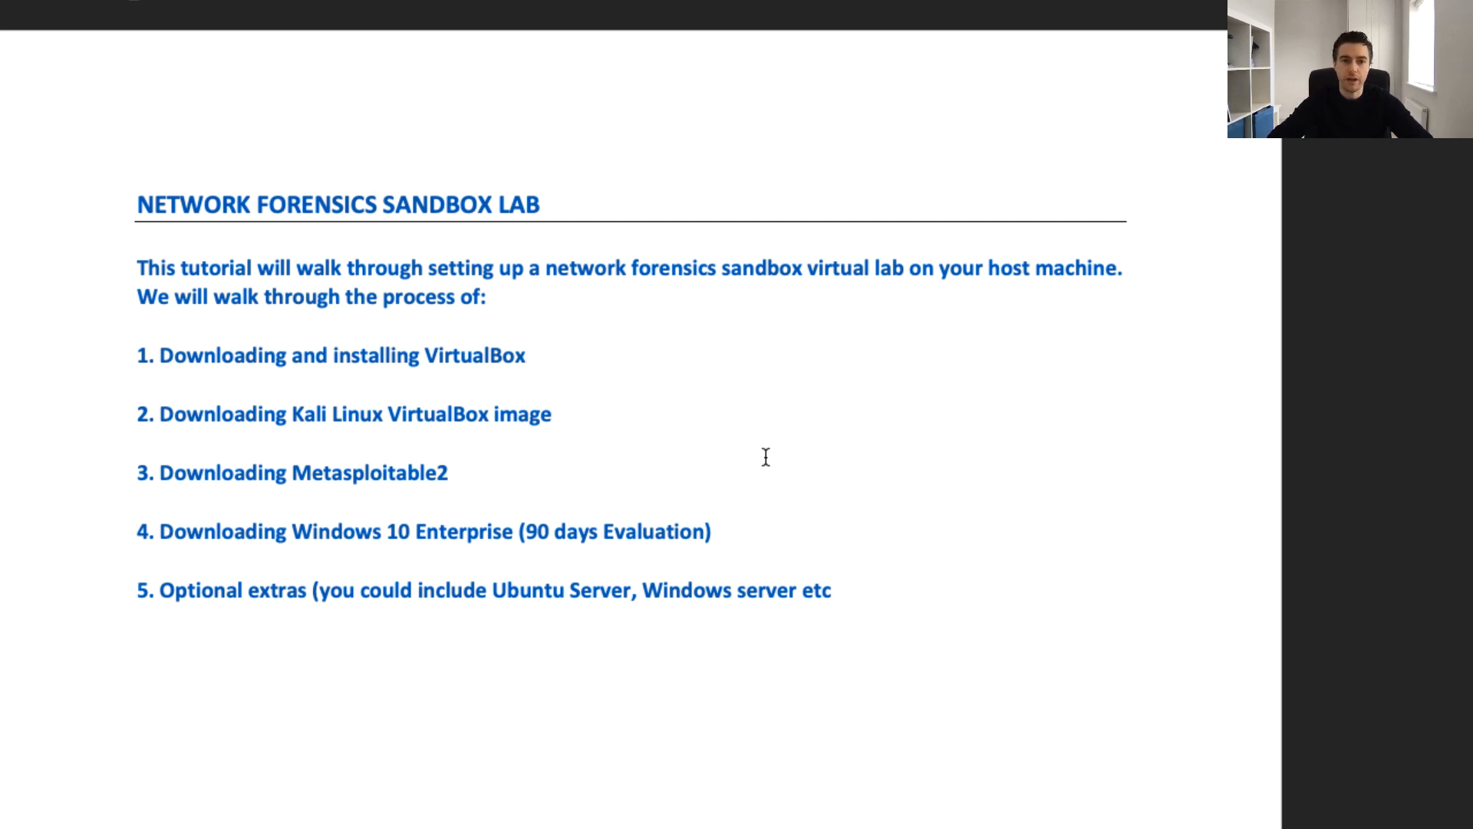
click(529, 355)
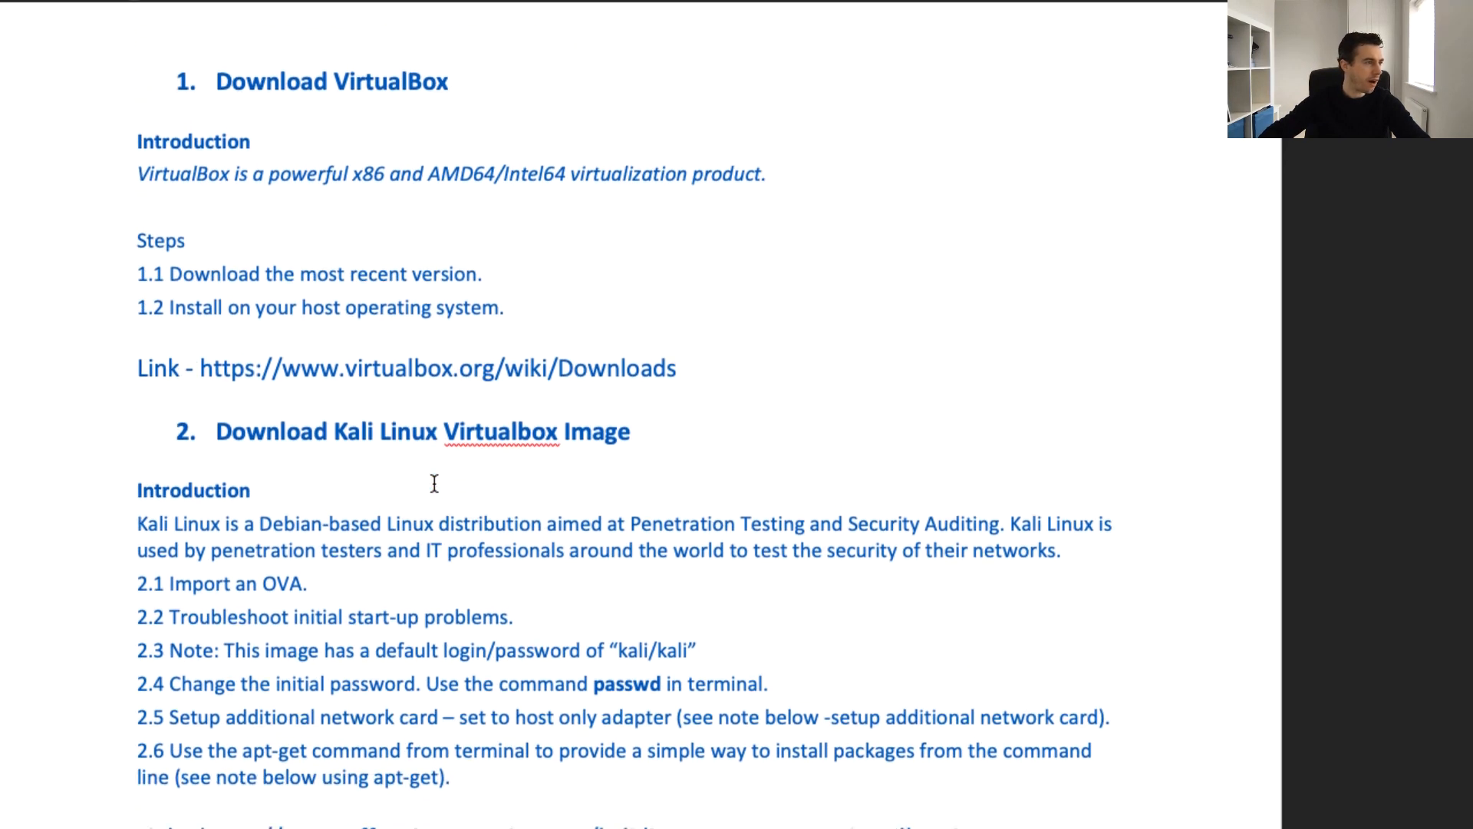
scroll(down, 3)
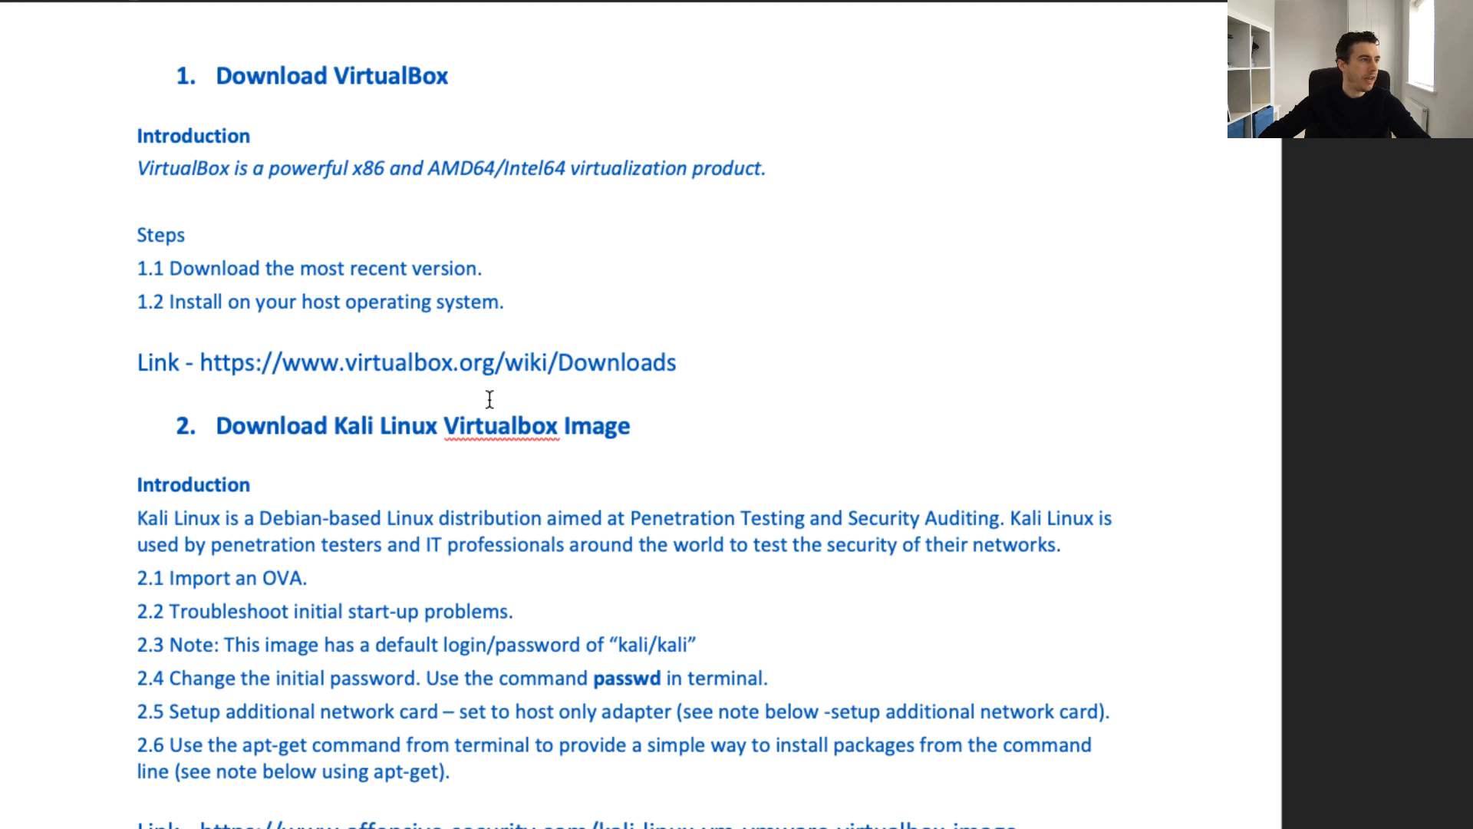
mouse_move(528, 361)
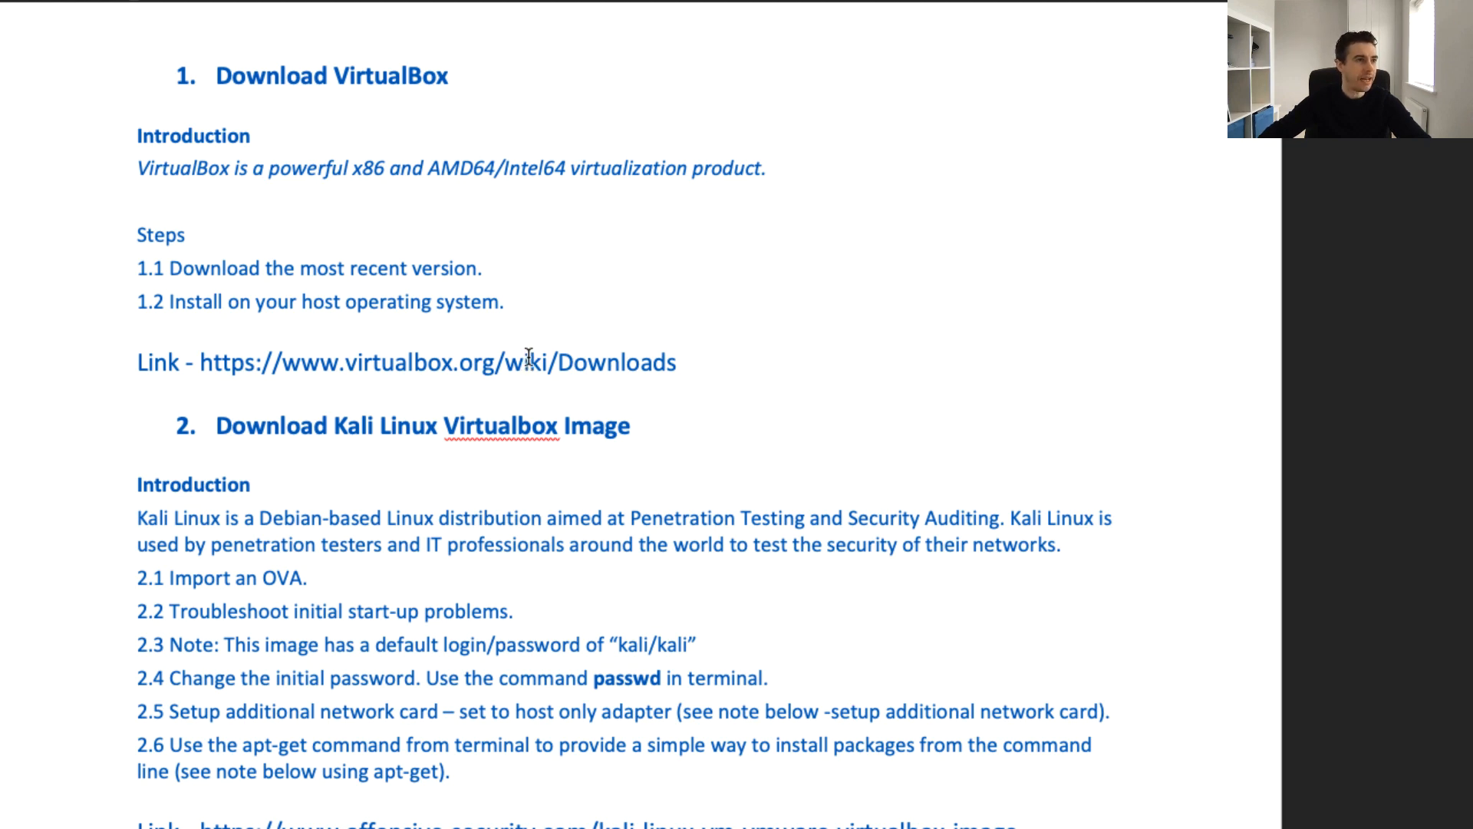
mouse_move(556, 276)
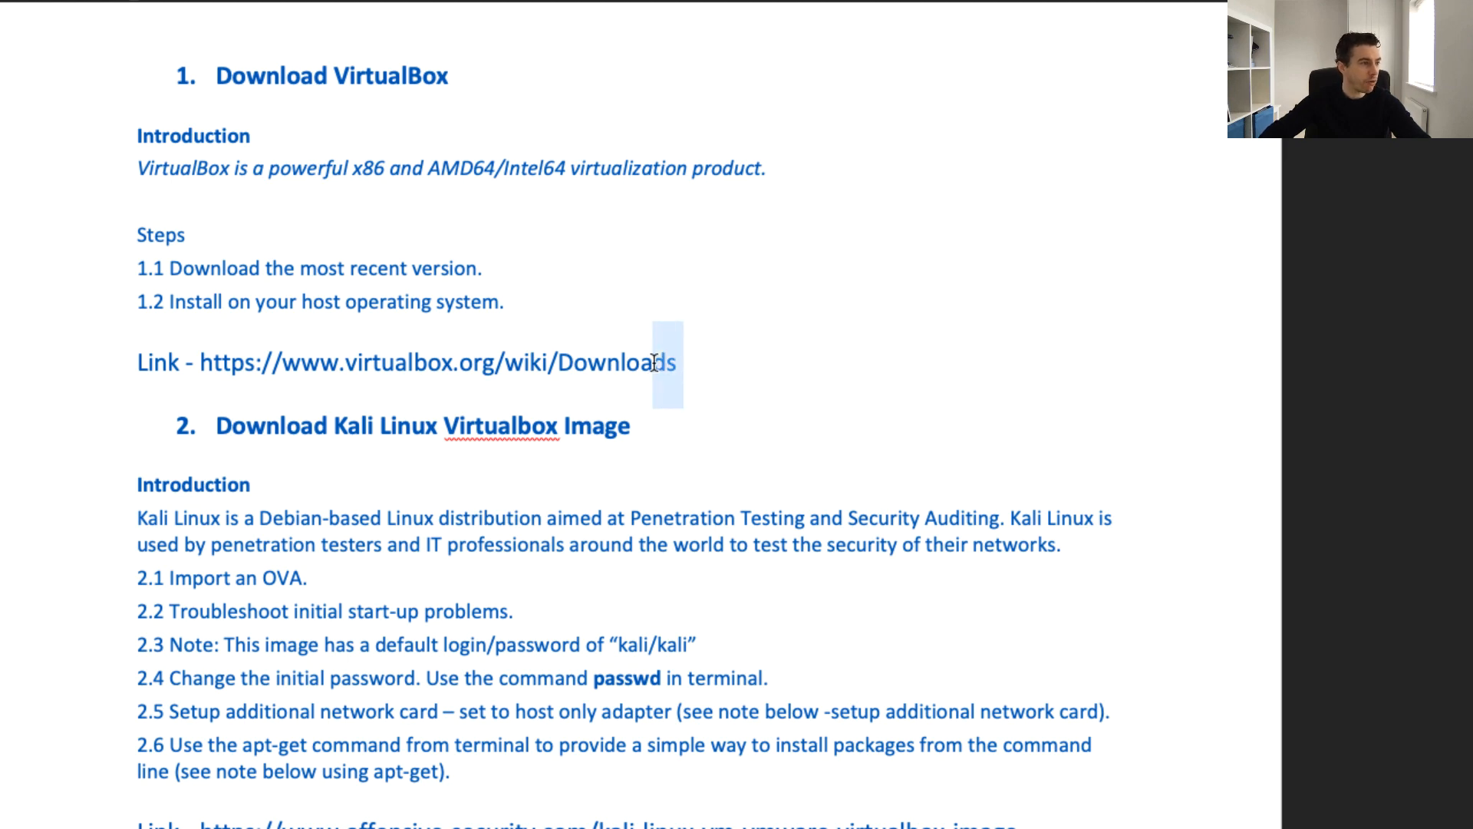
drag(667, 364, 197, 364)
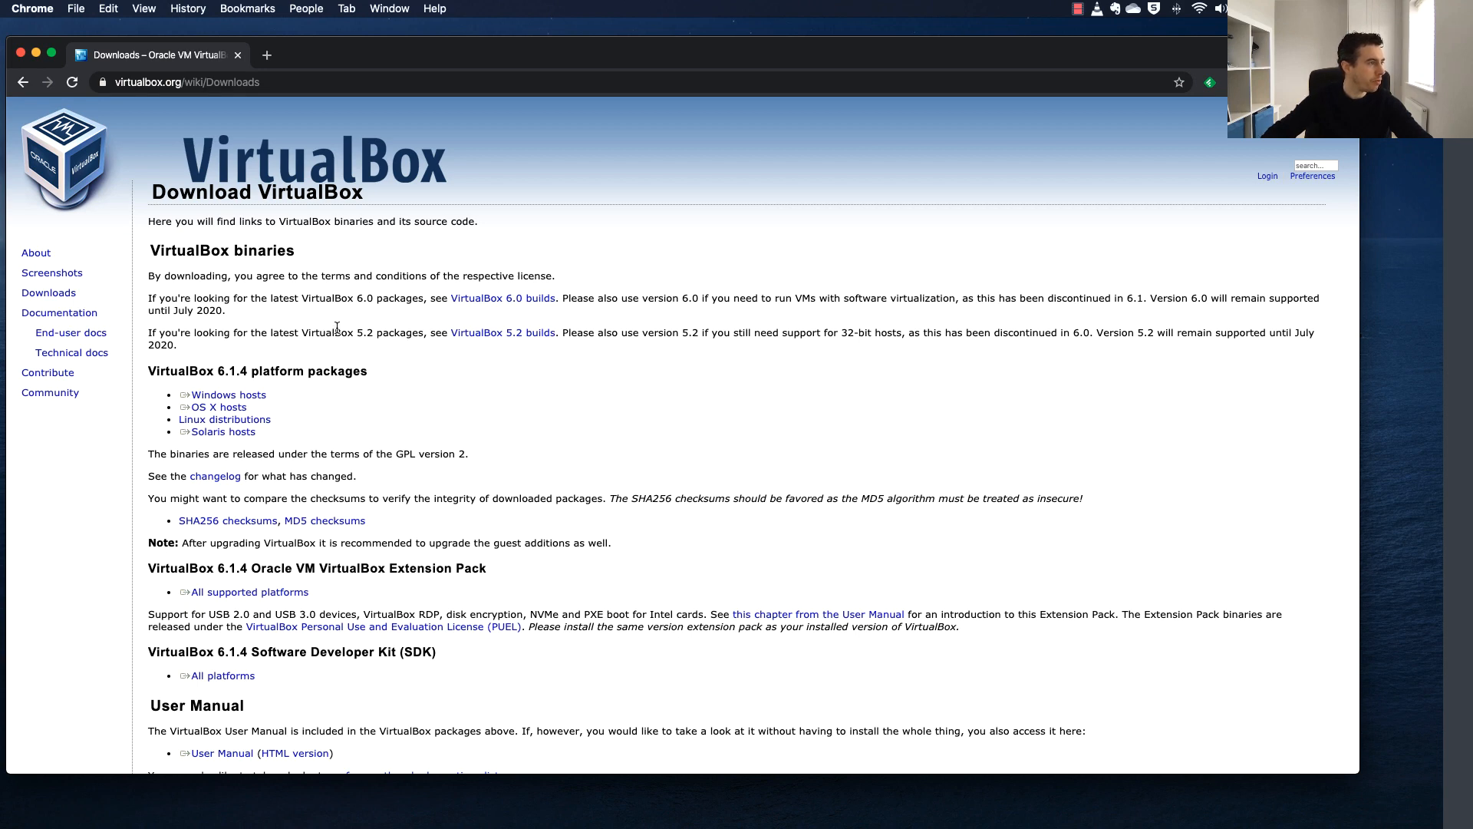
Step: Scroll the downloads page to the VirtualBox 6.1.4 'OS X hosts' package to start the .dmg download
scroll(down, 3)
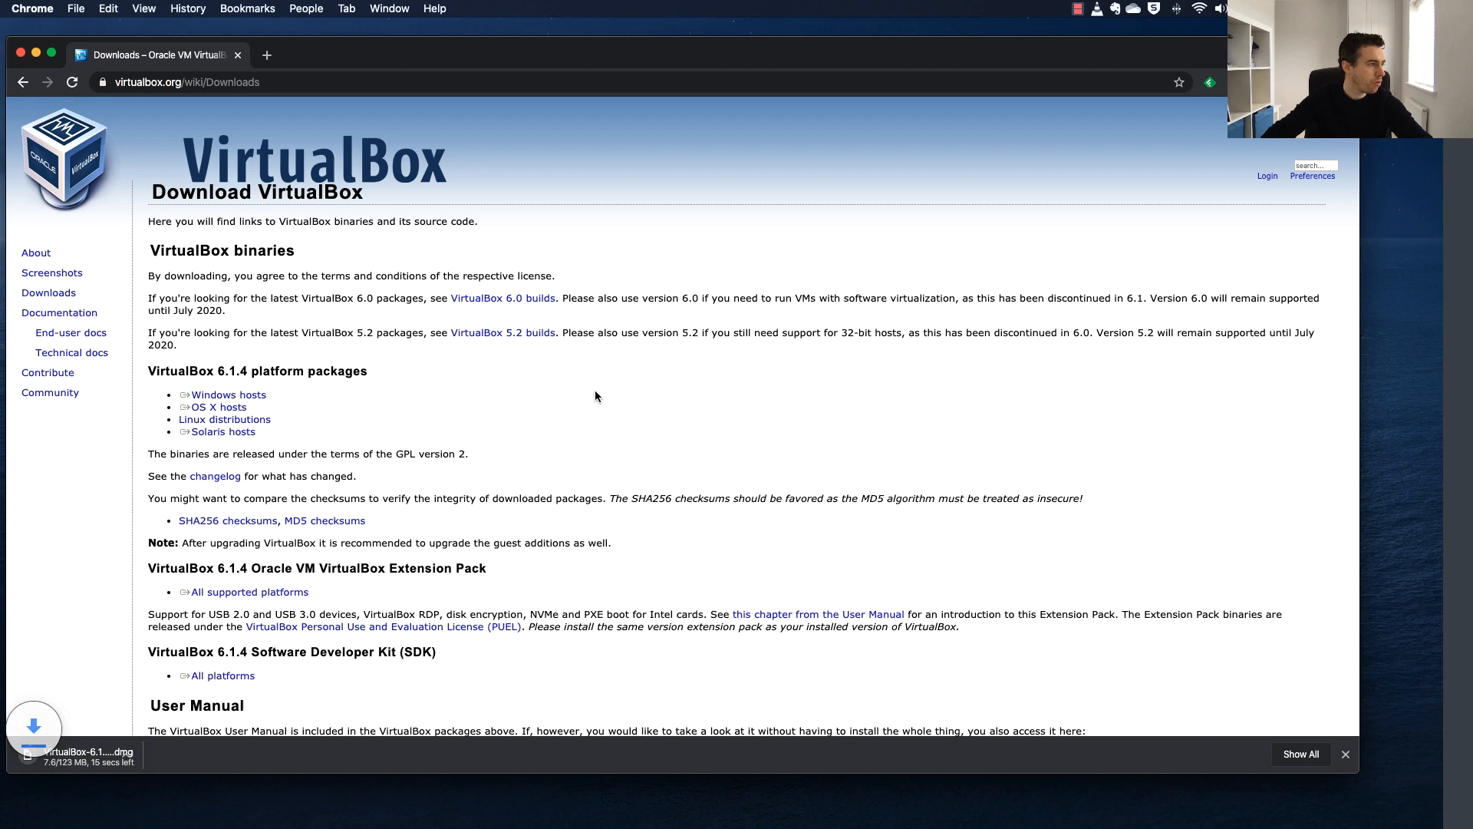
mouse_move(208, 541)
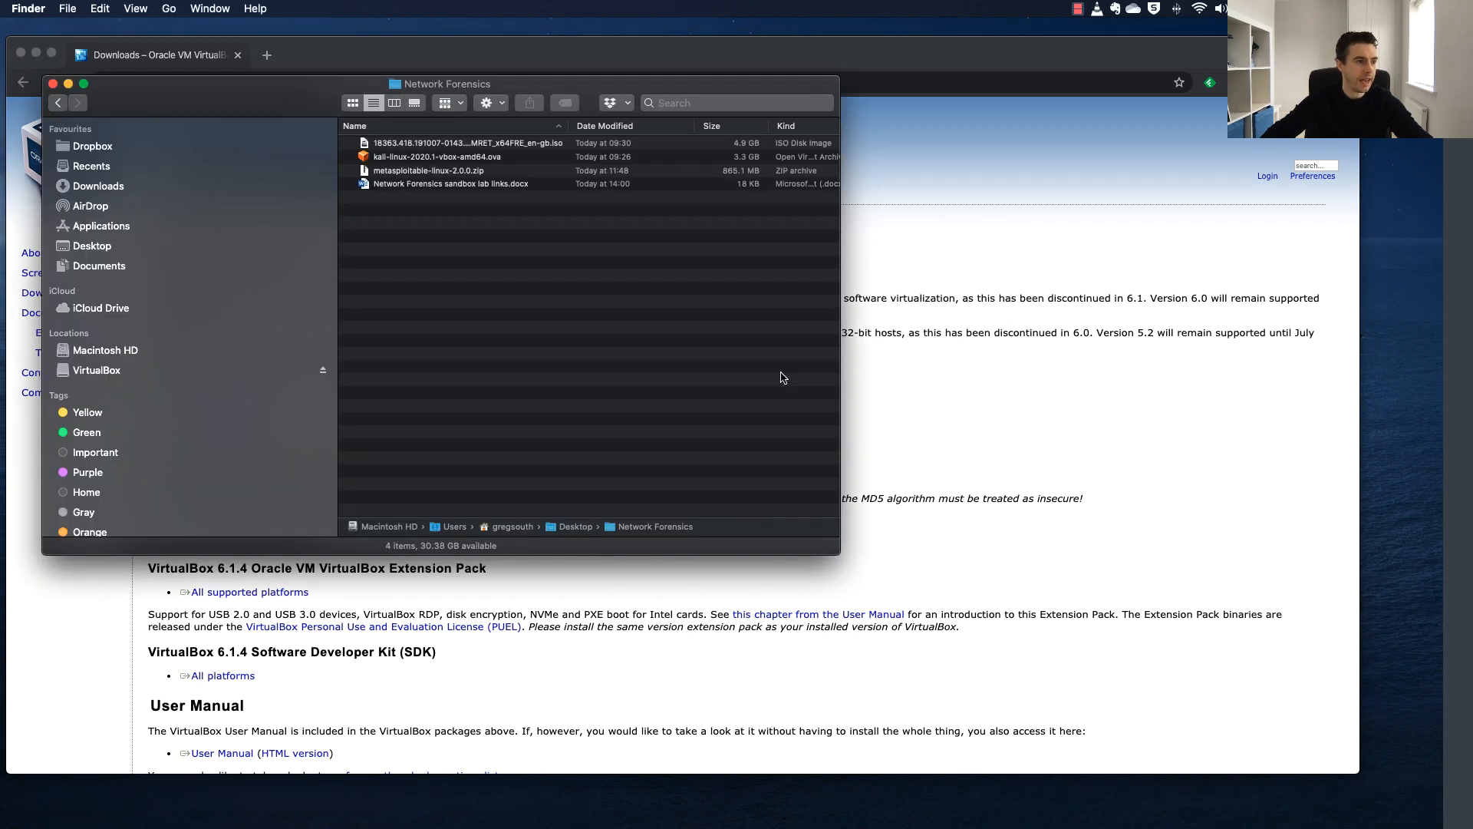
mouse_move(419, 207)
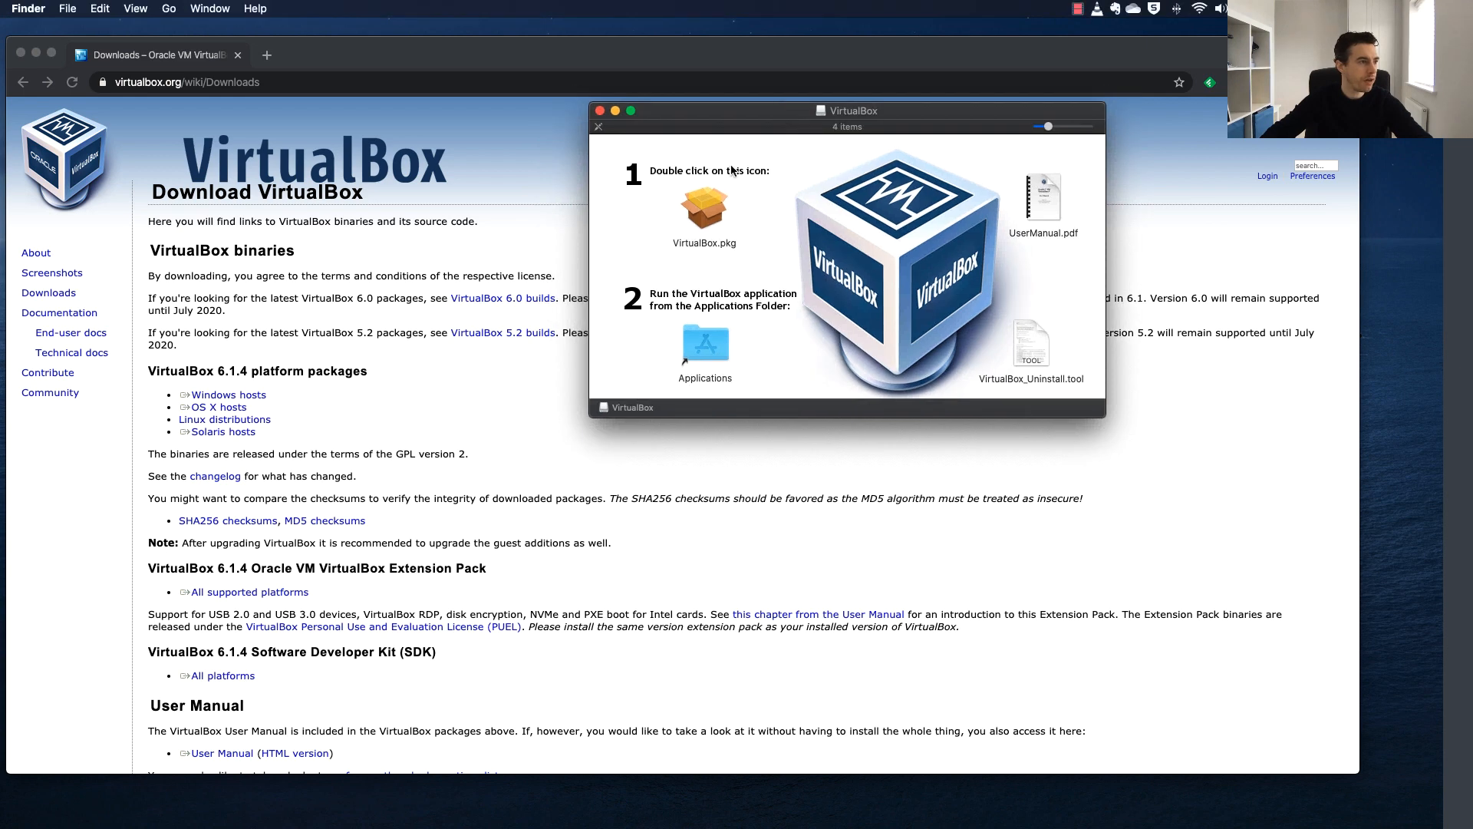
Step: Focus the mounted VirtualBox disk image window and double-click VirtualBox.pkg to start the installer
click(704, 208)
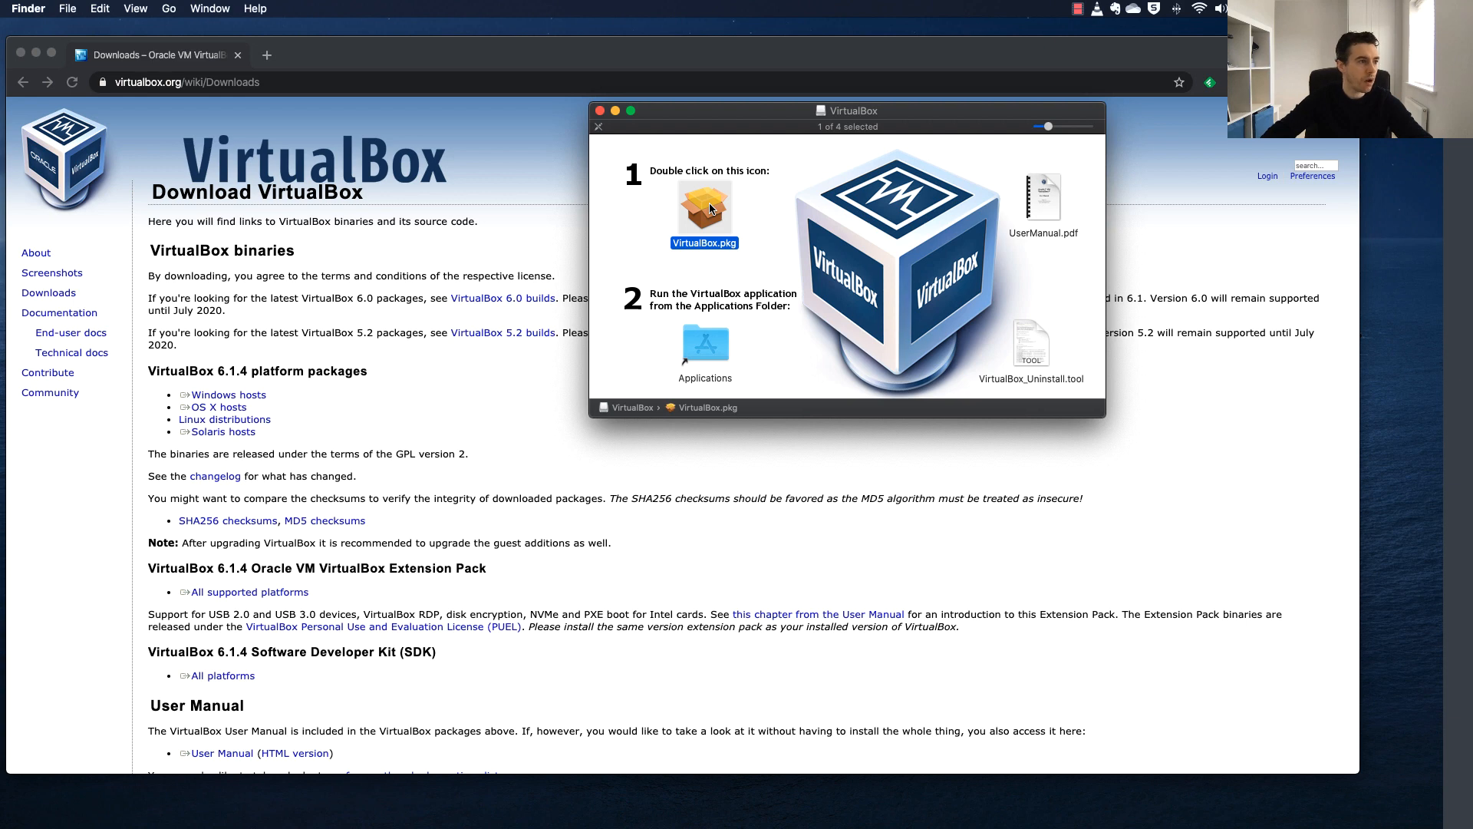
double_click(704, 209)
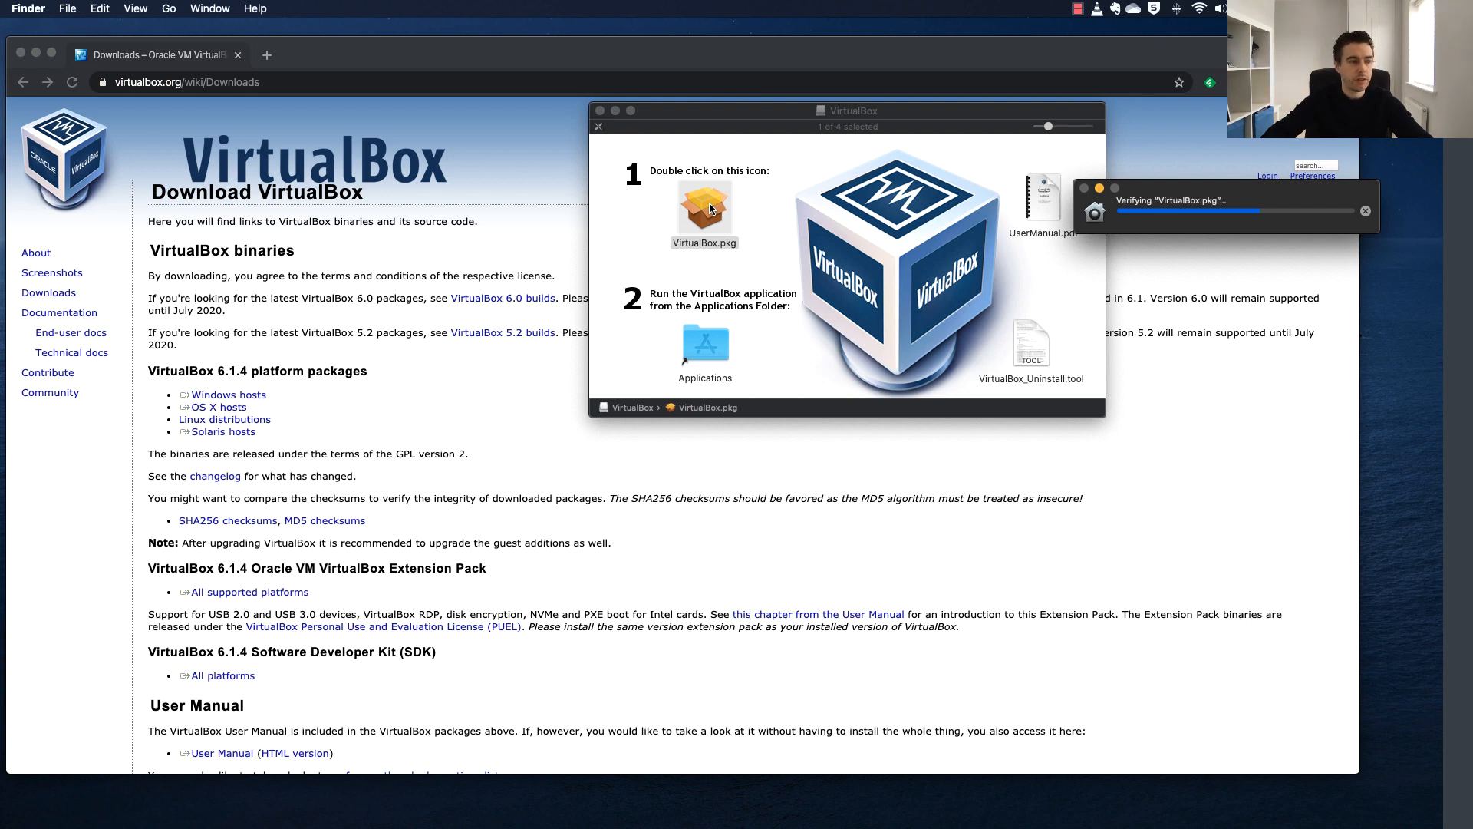
double_click(703, 212)
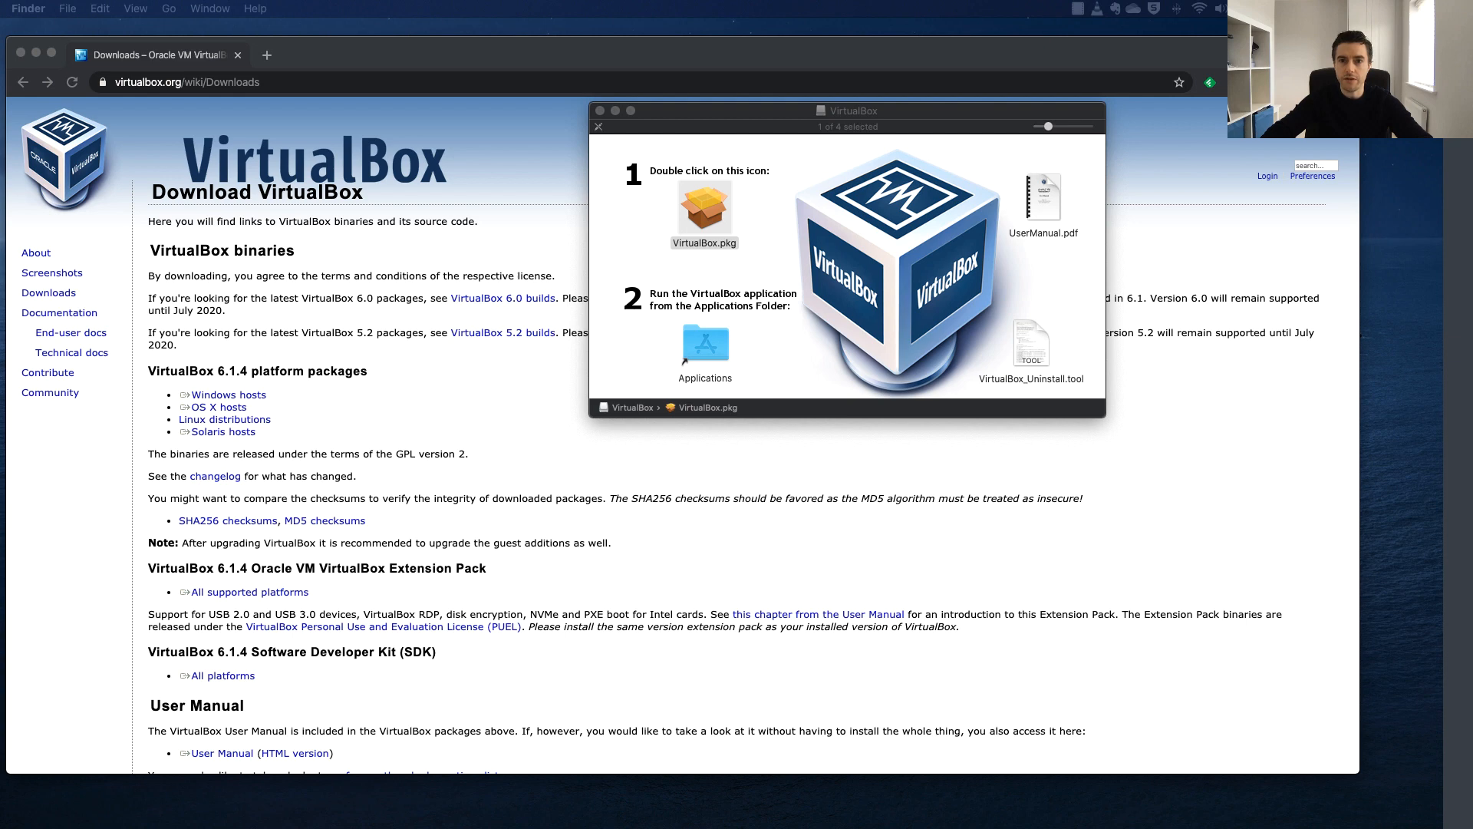
click(704, 212)
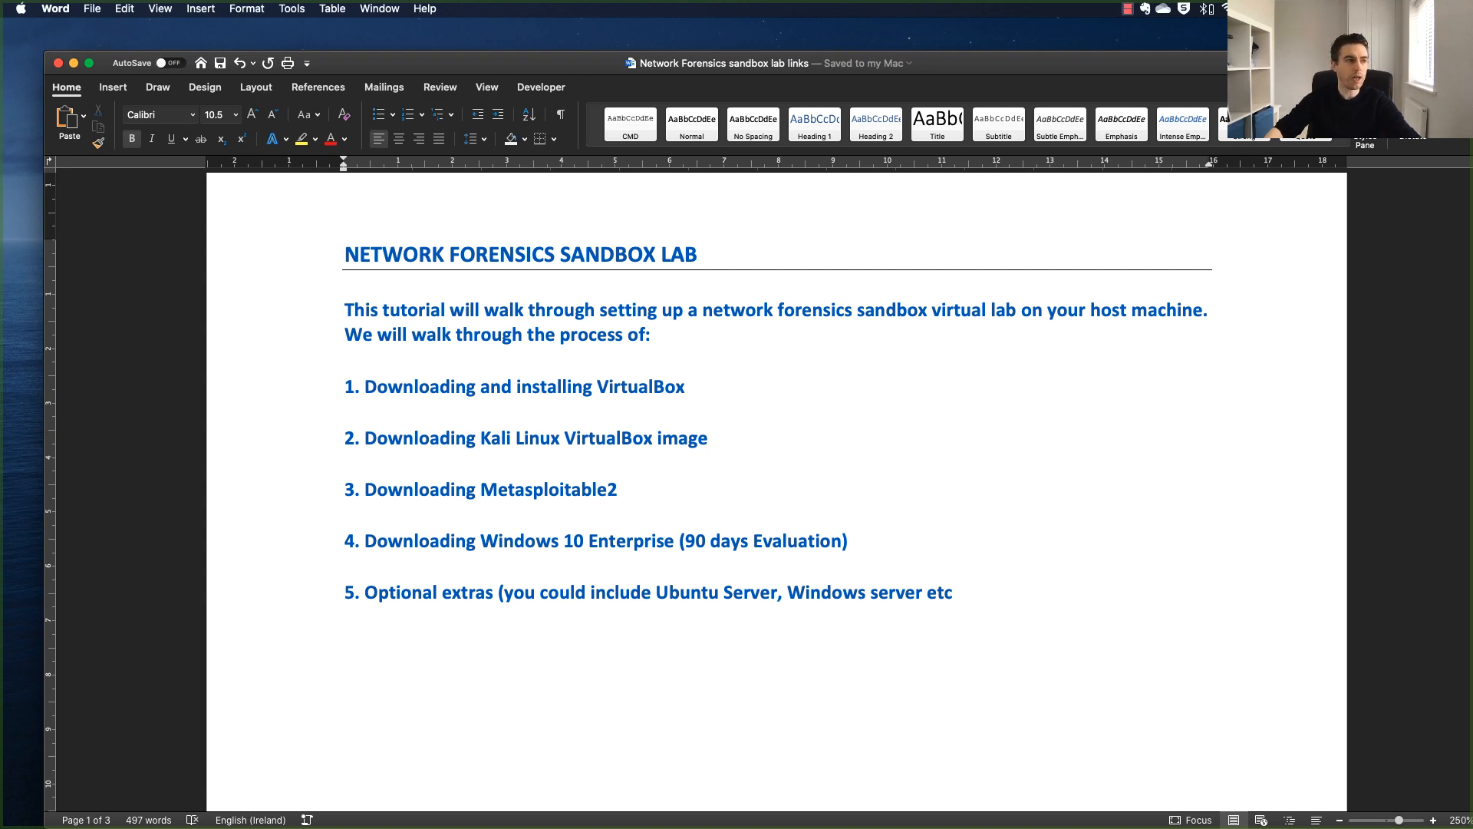
click(618, 489)
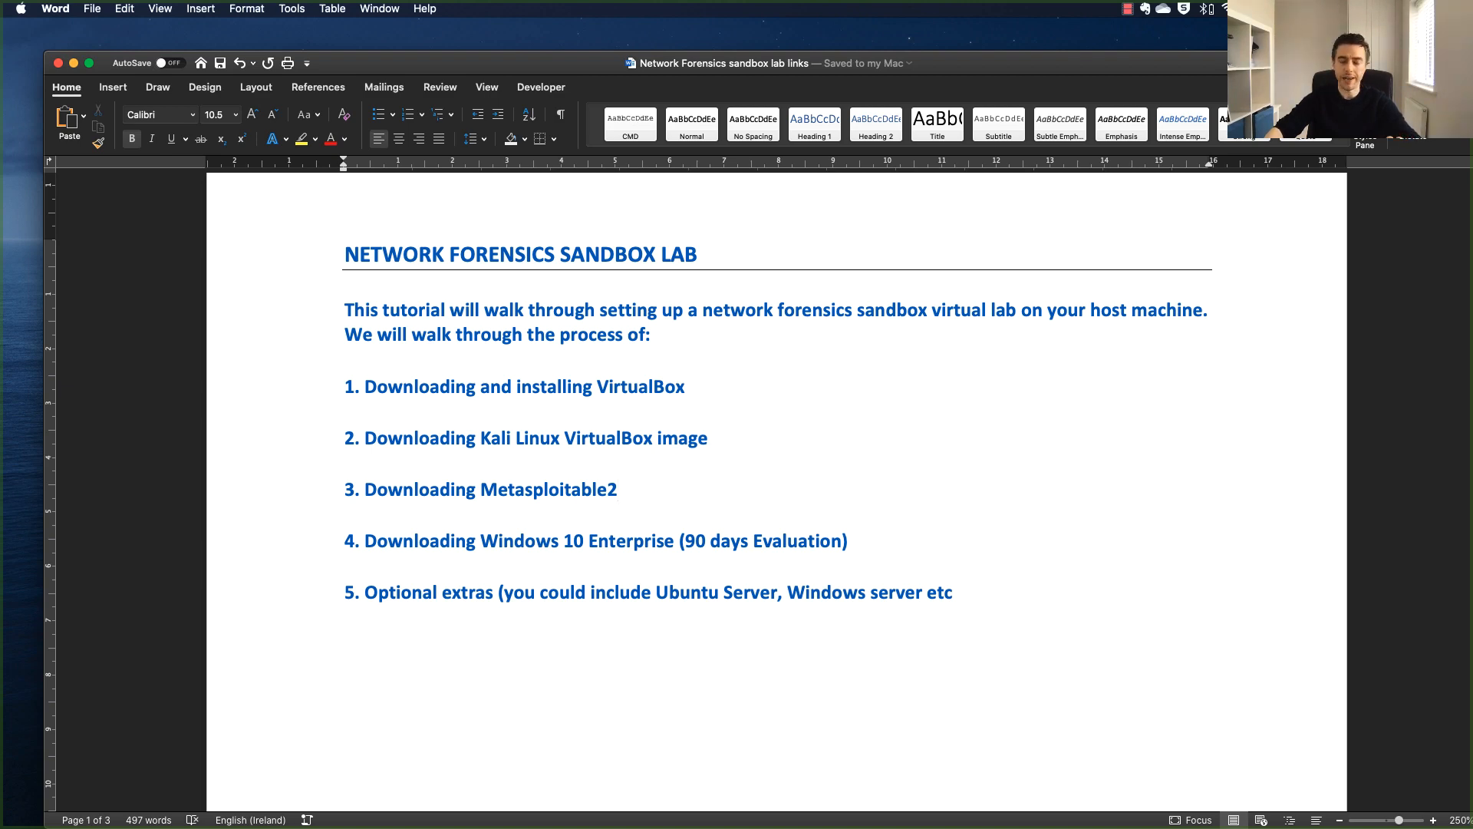
click(618, 489)
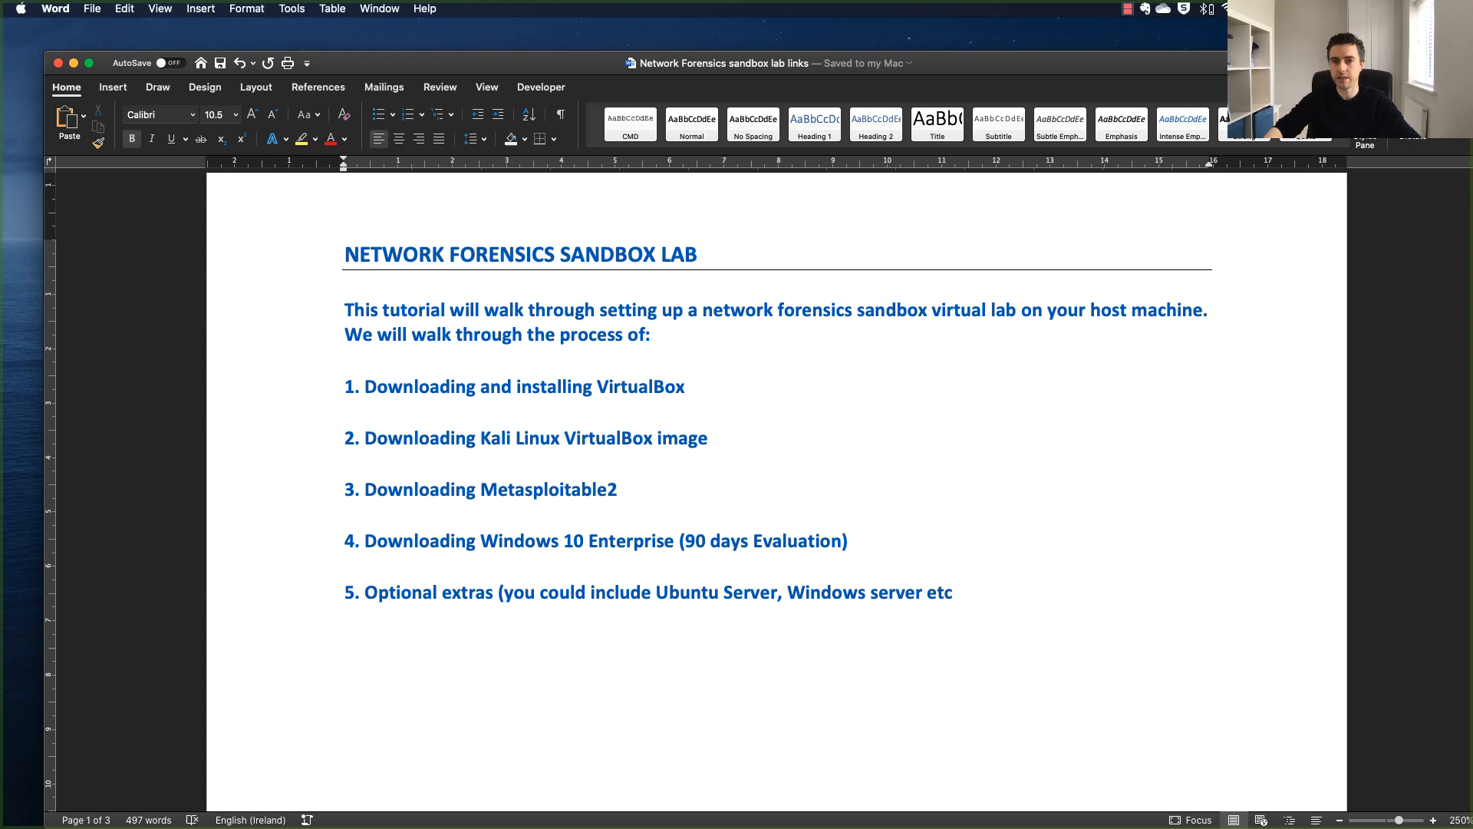
click(617, 489)
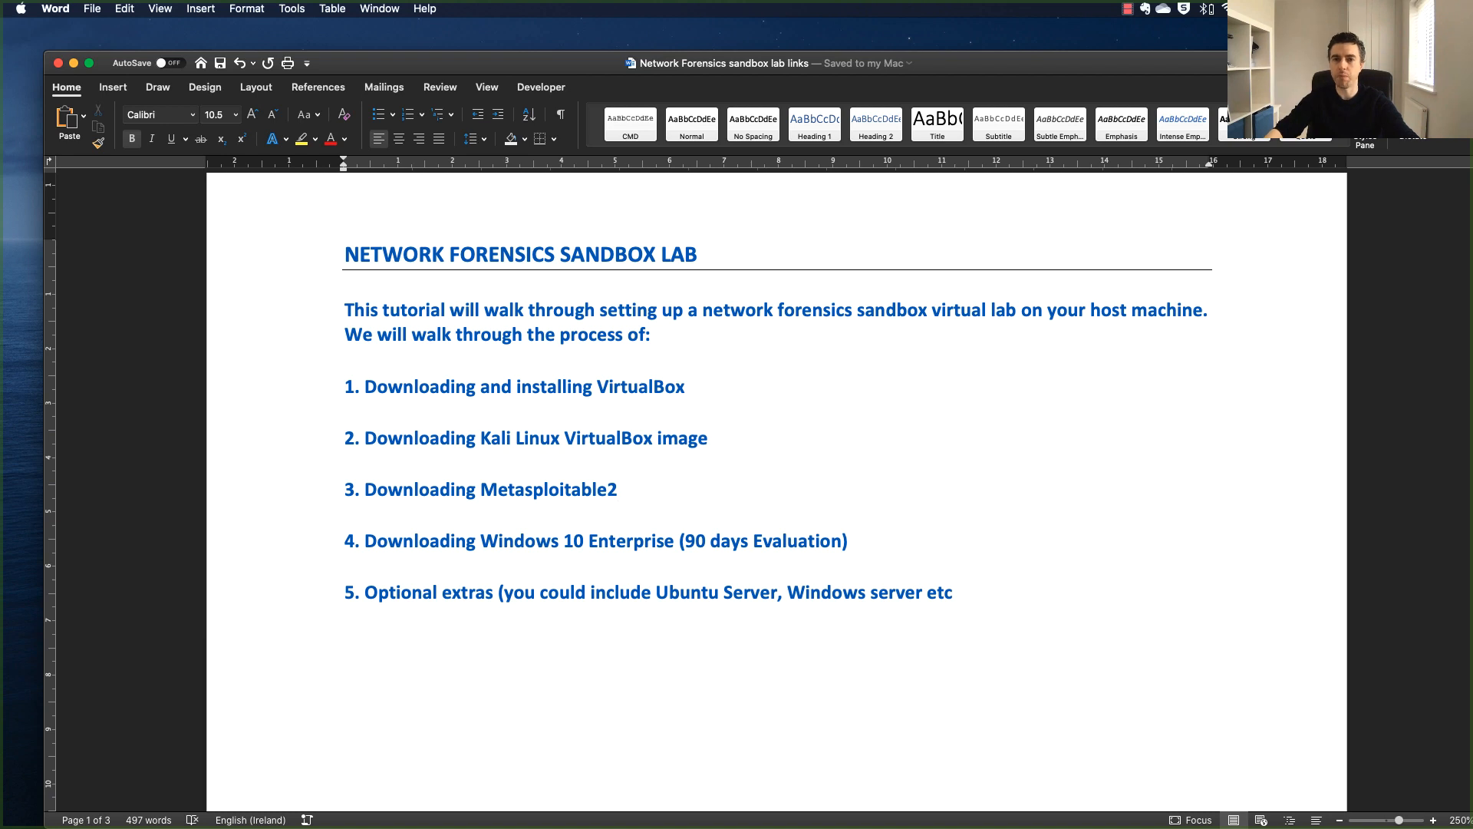
click(617, 489)
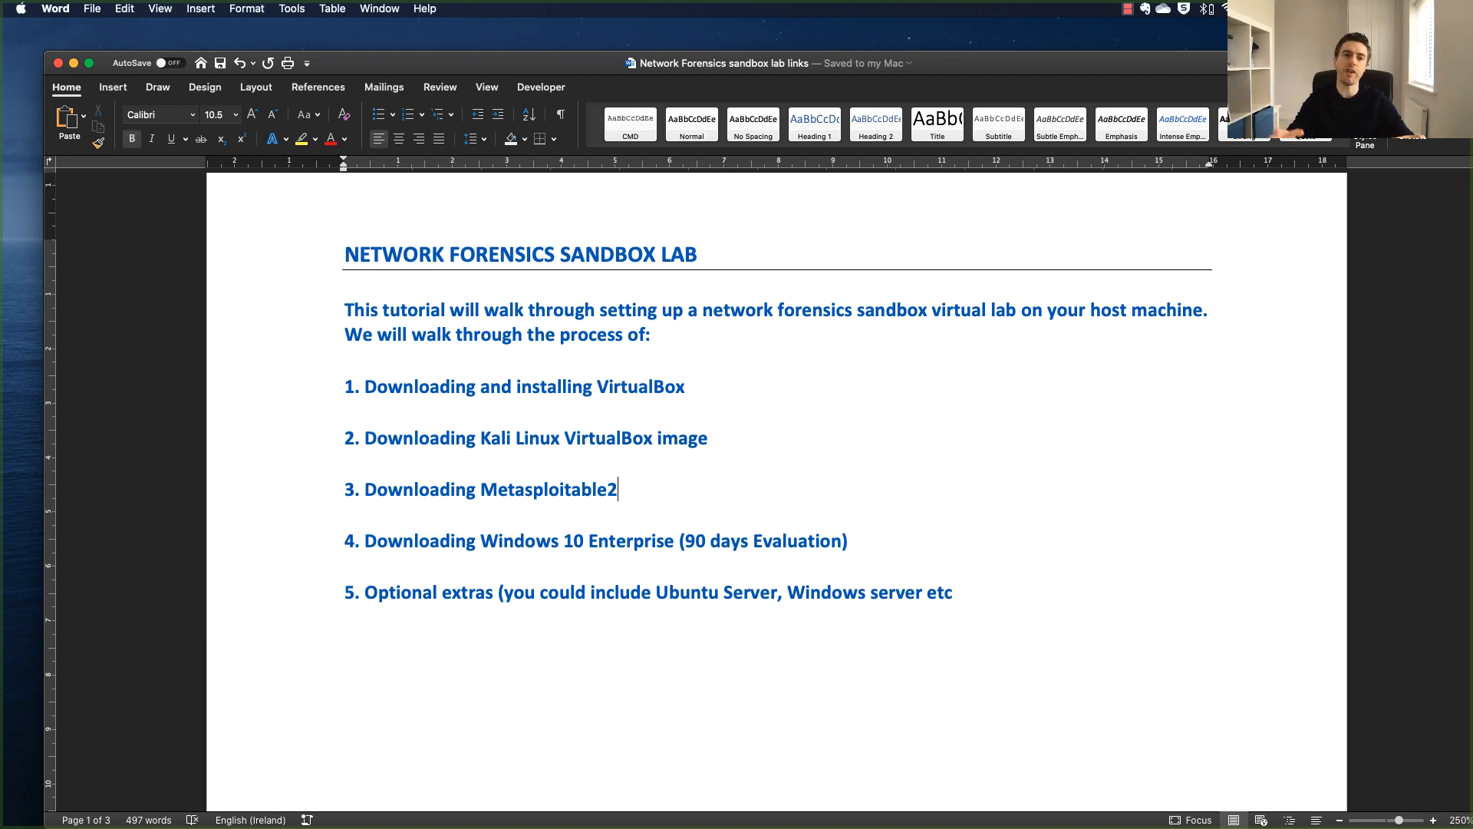